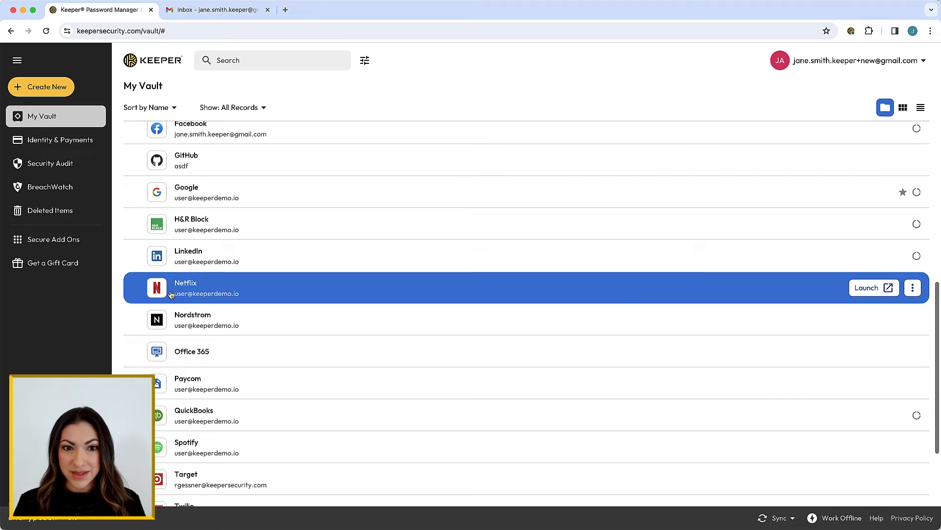
# Step: Select the Netflix record and choose One-Time Share from its options menu
pyautogui.click(185, 282)
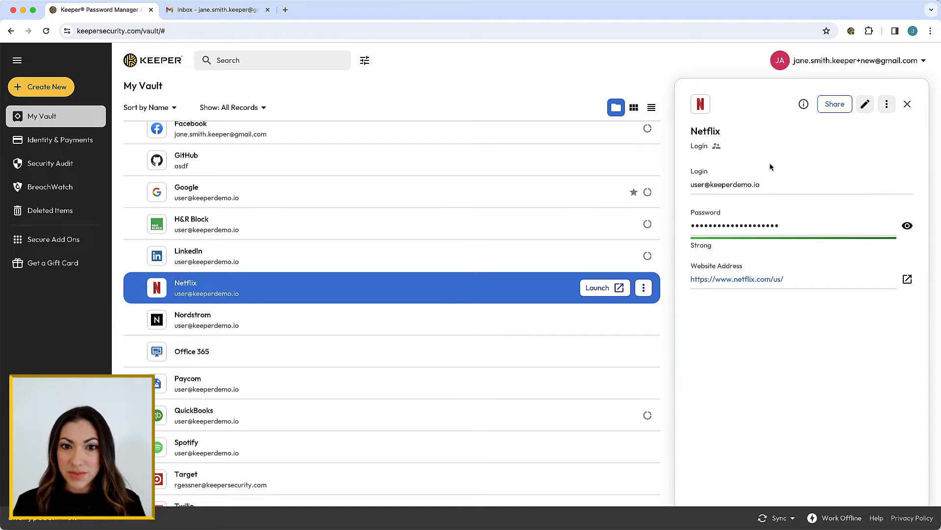
pyautogui.click(886, 104)
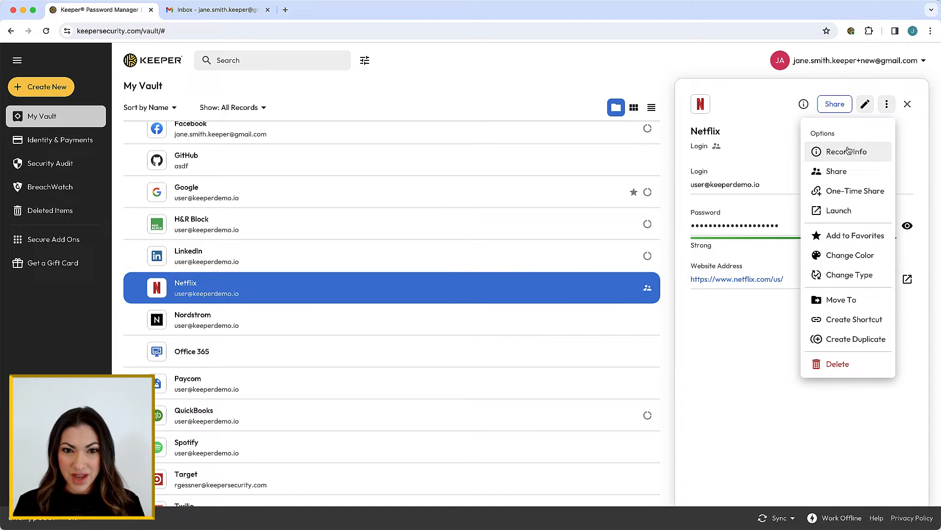
pyautogui.click(855, 190)
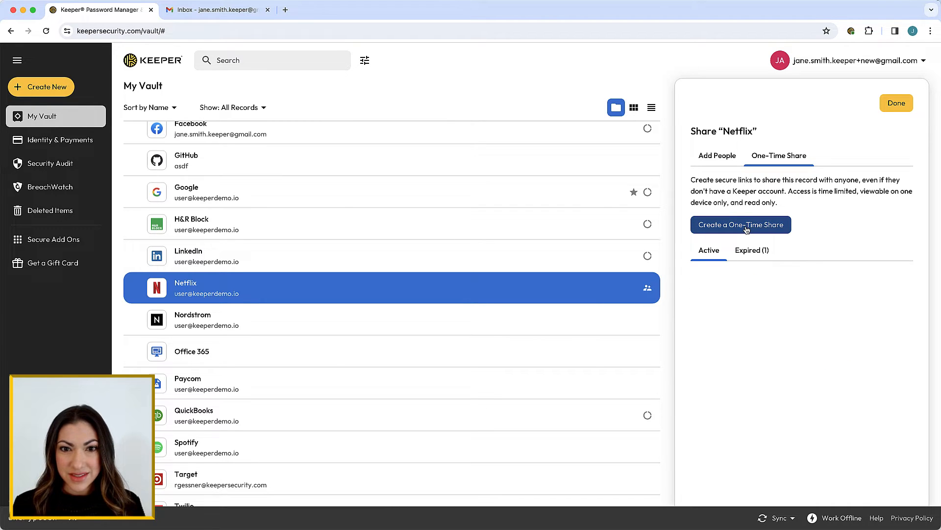
# Step: Create a one-time share link for Netflix expiring after 1 week and view its invitation
pyautogui.click(740, 224)
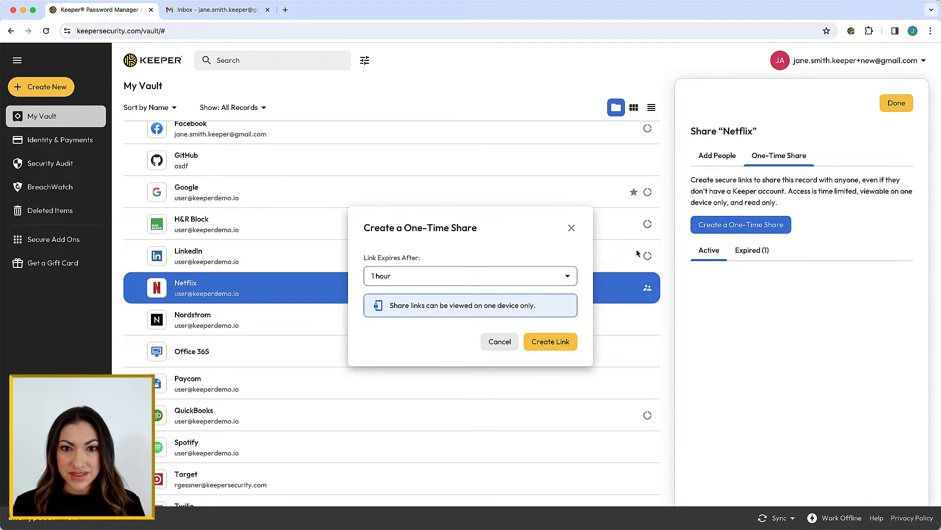
pyautogui.click(470, 275)
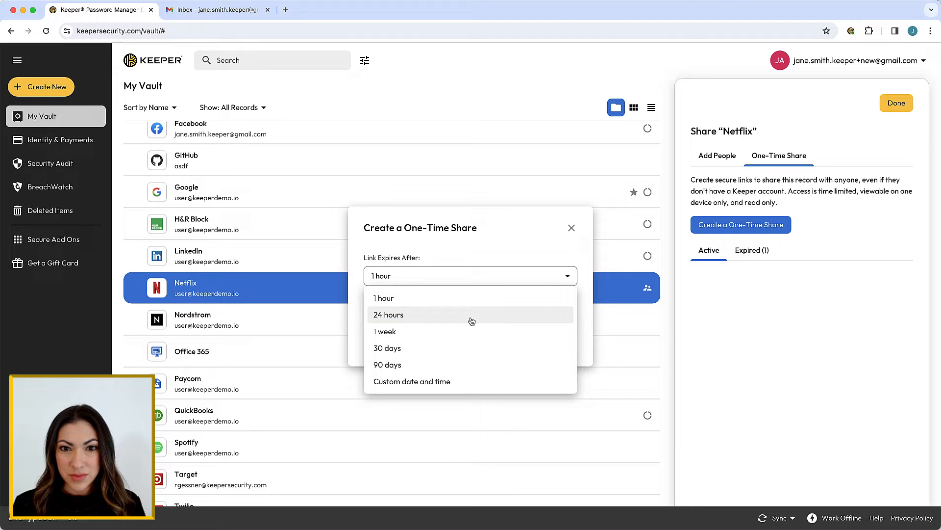
pyautogui.click(384, 331)
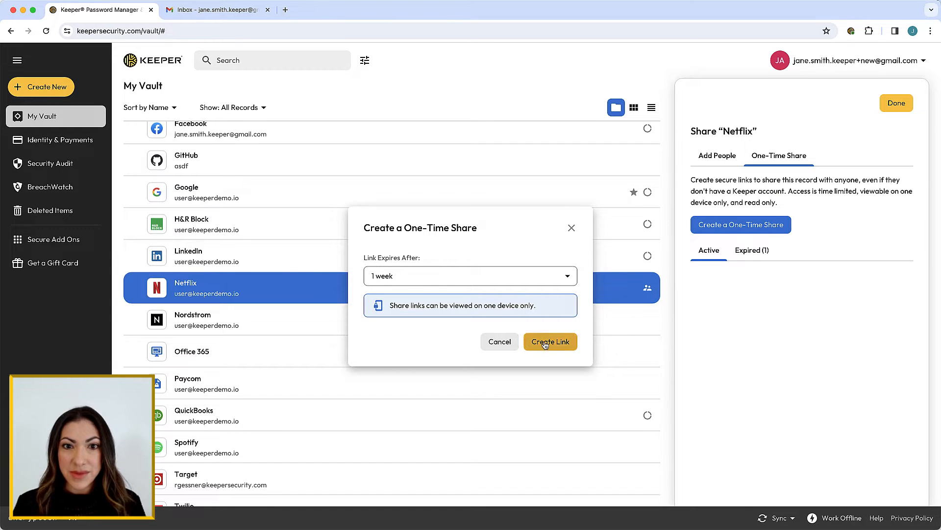
pyautogui.click(550, 341)
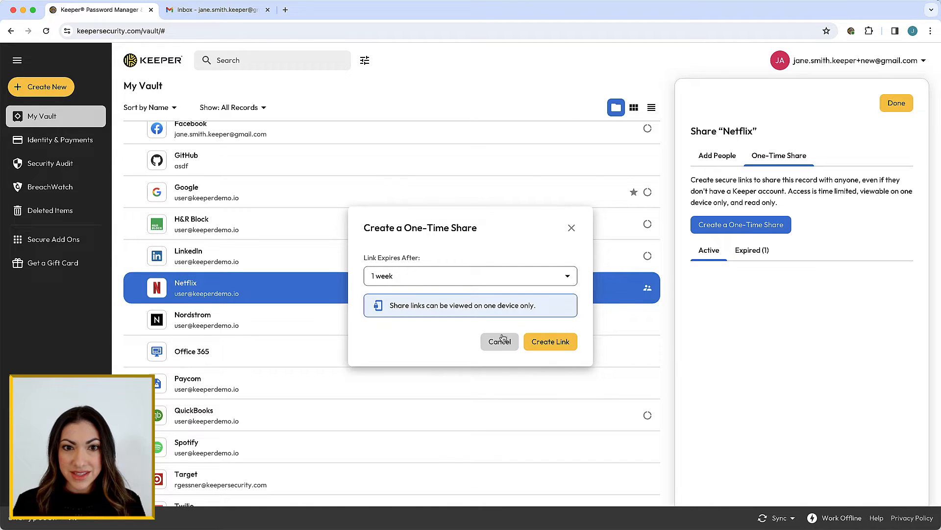
pyautogui.click(549, 342)
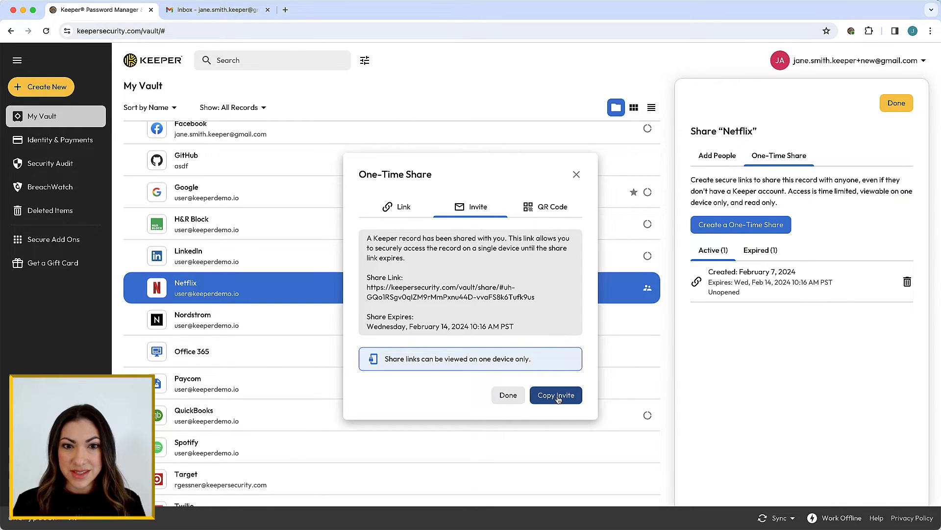
# Step: Copy the Netflix share invitation text and switch to the Gmail tab
pyautogui.click(556, 395)
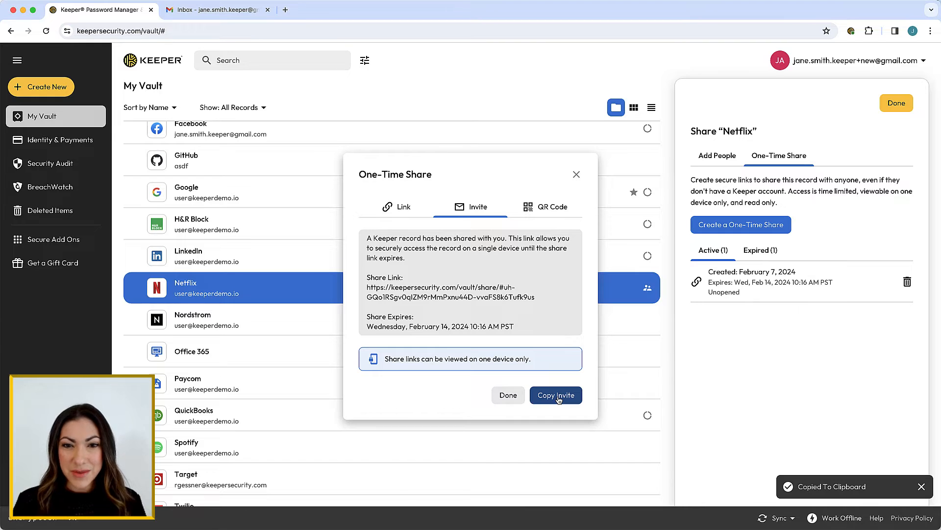
pyautogui.click(216, 10)
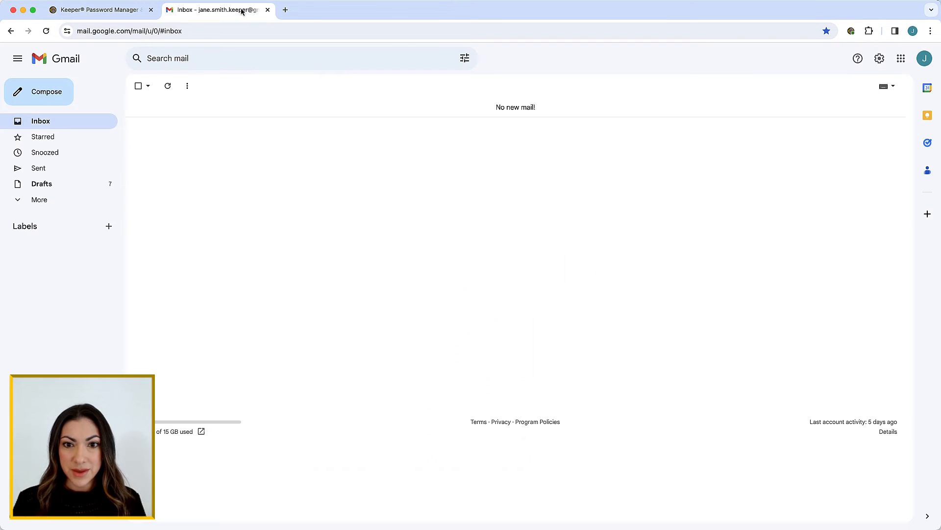
# Step: Paste the invite into a new Gmail draft, open the share link, and return to Keeper
pyautogui.click(38, 91)
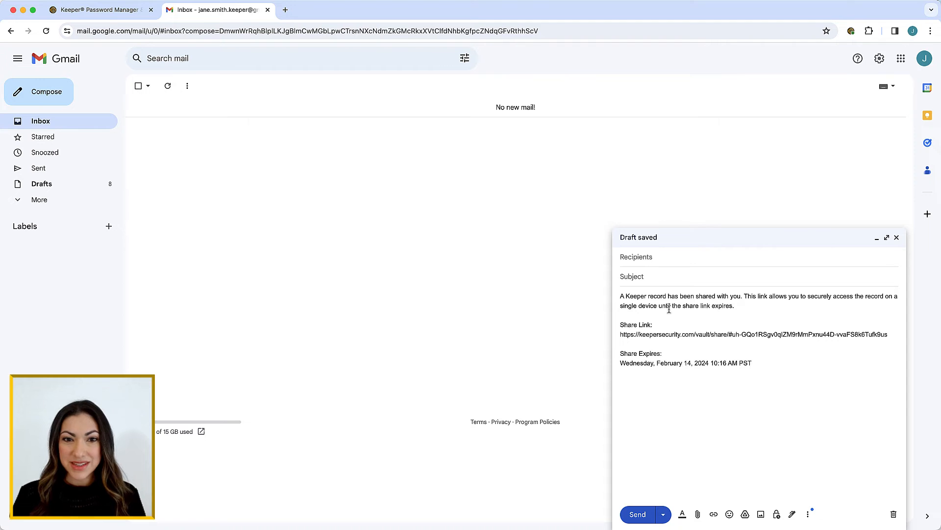
pyautogui.click(752, 334)
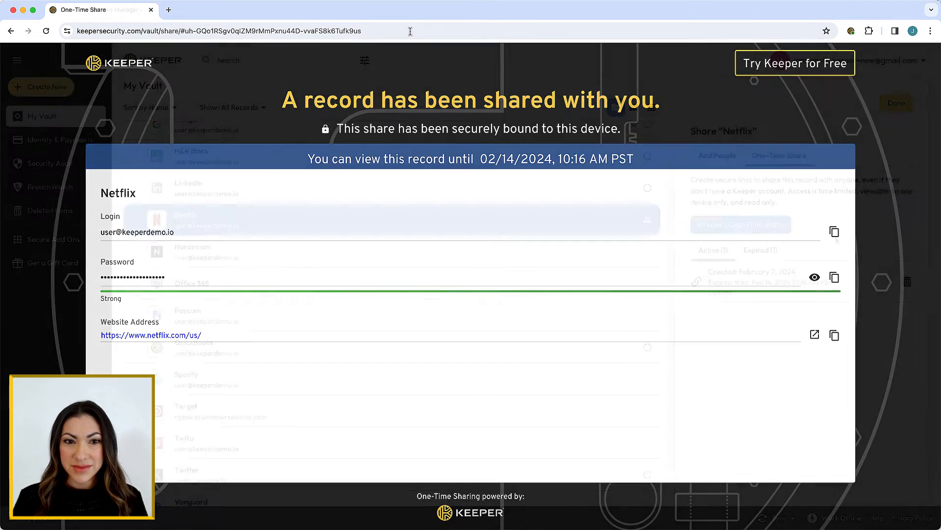
pyautogui.click(896, 102)
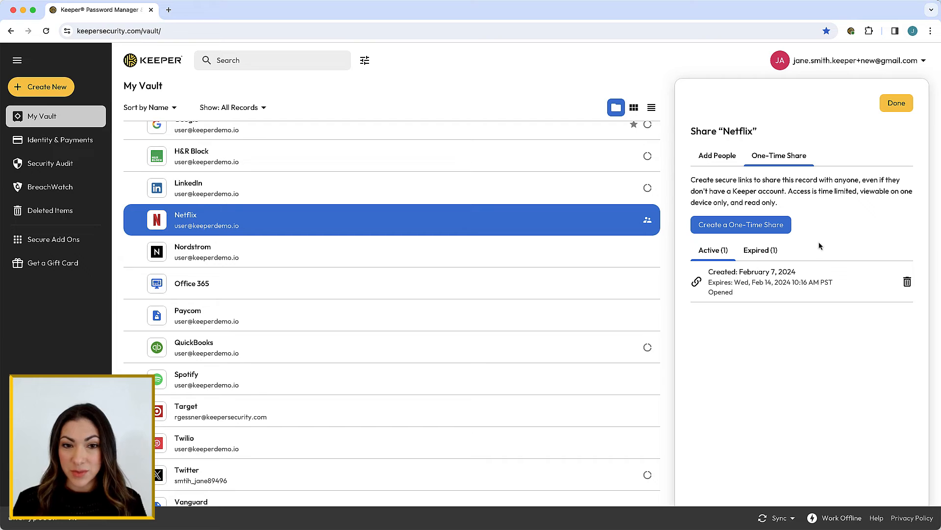
# Step: Review the Expired and Active share lists, then delete the opened Netflix share link
pyautogui.click(759, 250)
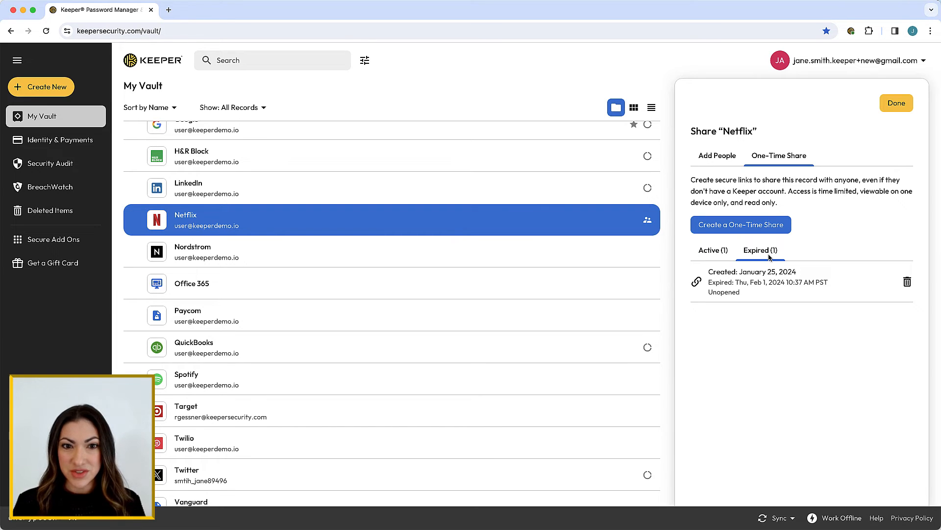
pyautogui.moveTo(713, 253)
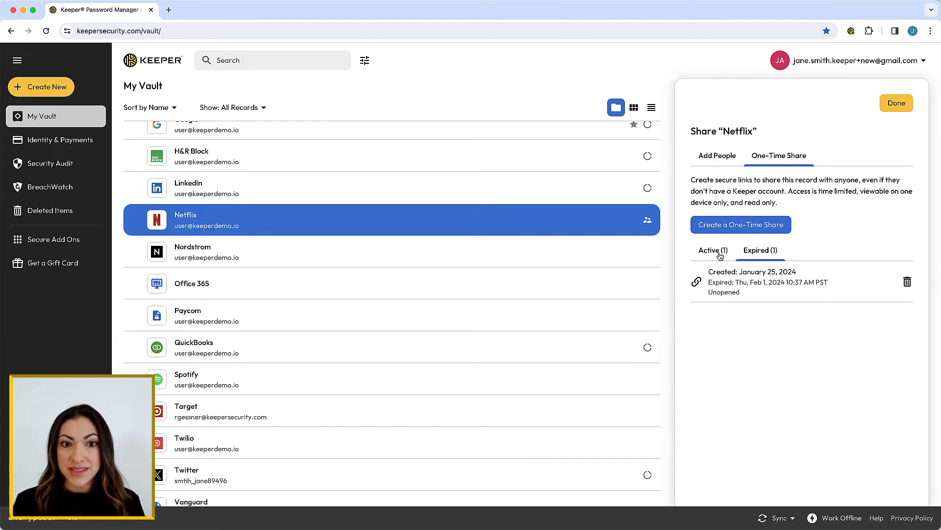
pyautogui.click(712, 249)
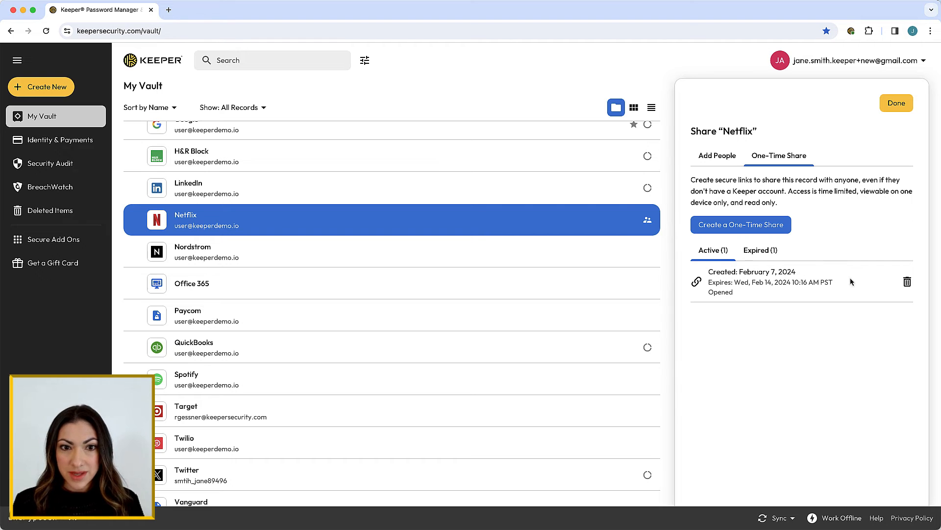
pyautogui.click(907, 282)
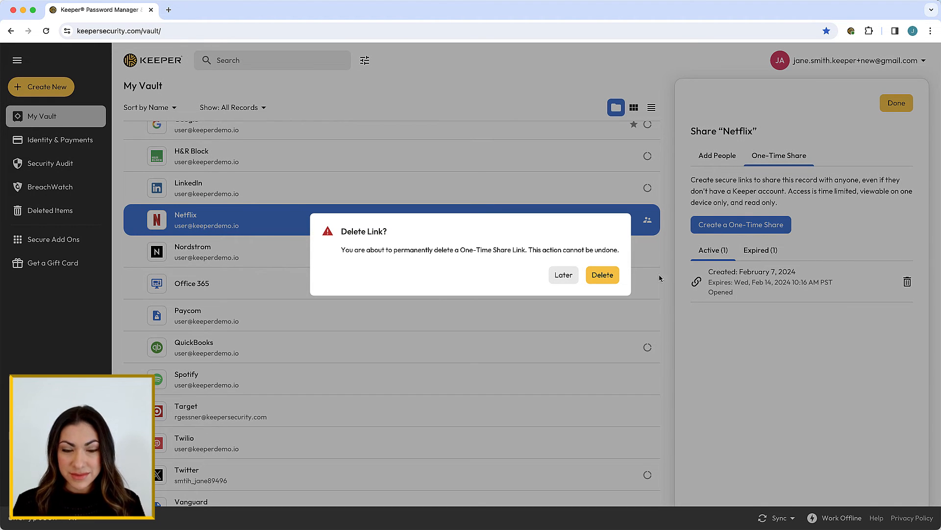
# Step: Confirm deletion in the Delete Link? dialog
pyautogui.click(602, 274)
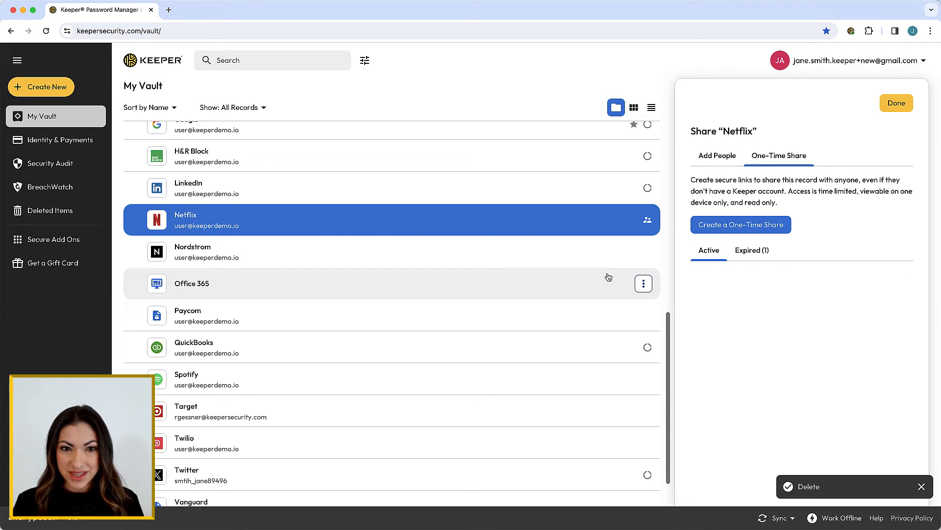
pyautogui.moveTo(693, 286)
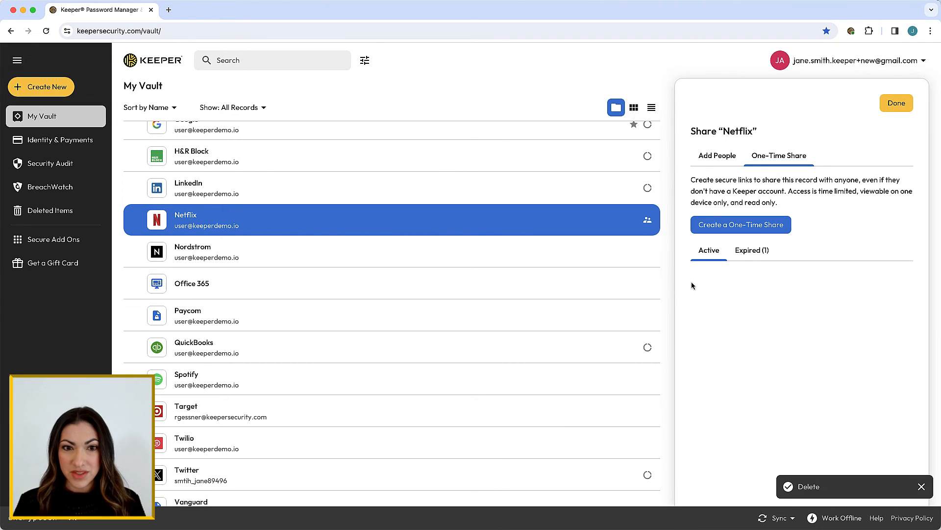